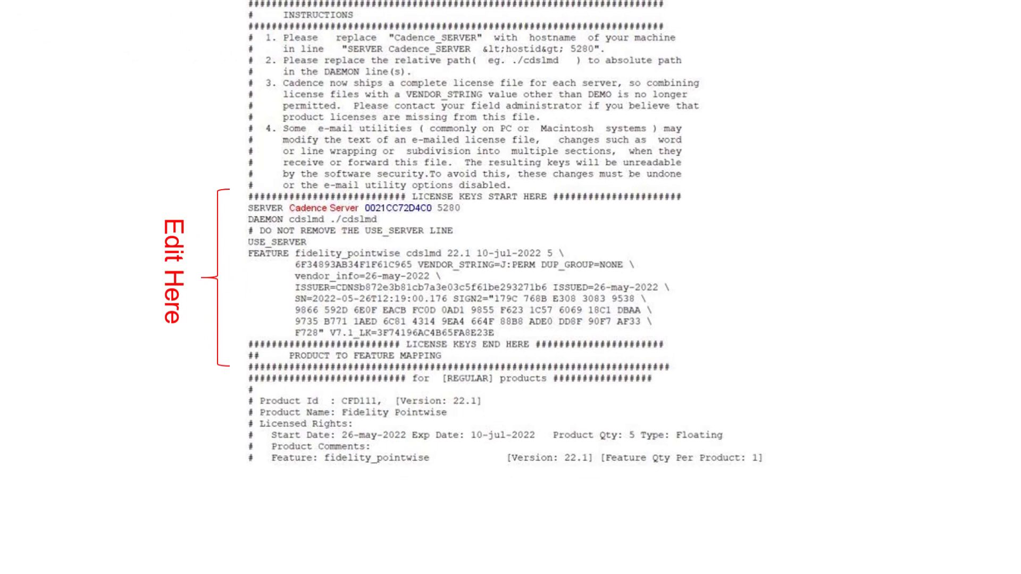
scroll("down", 3)
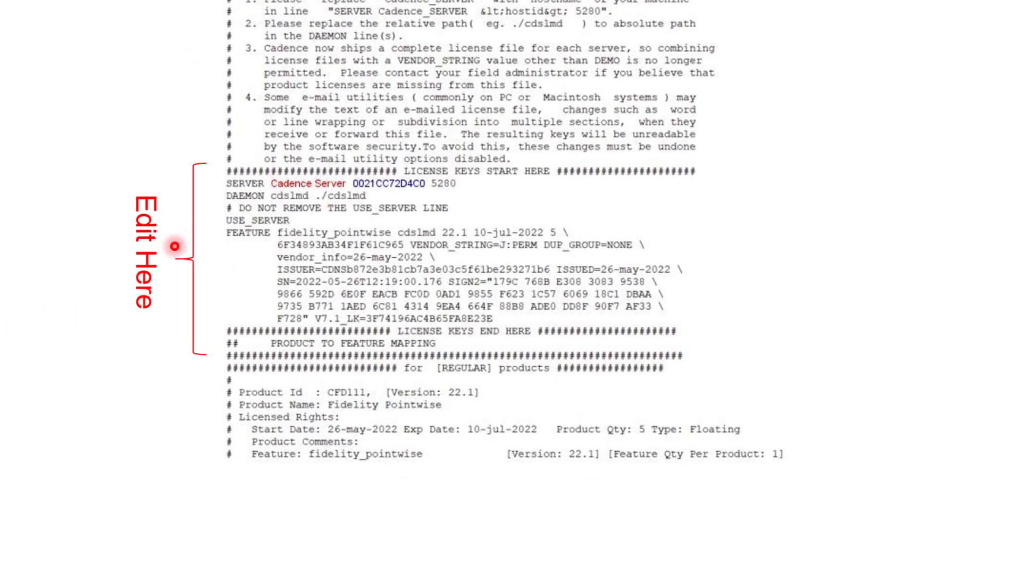
mouse_move(208, 183)
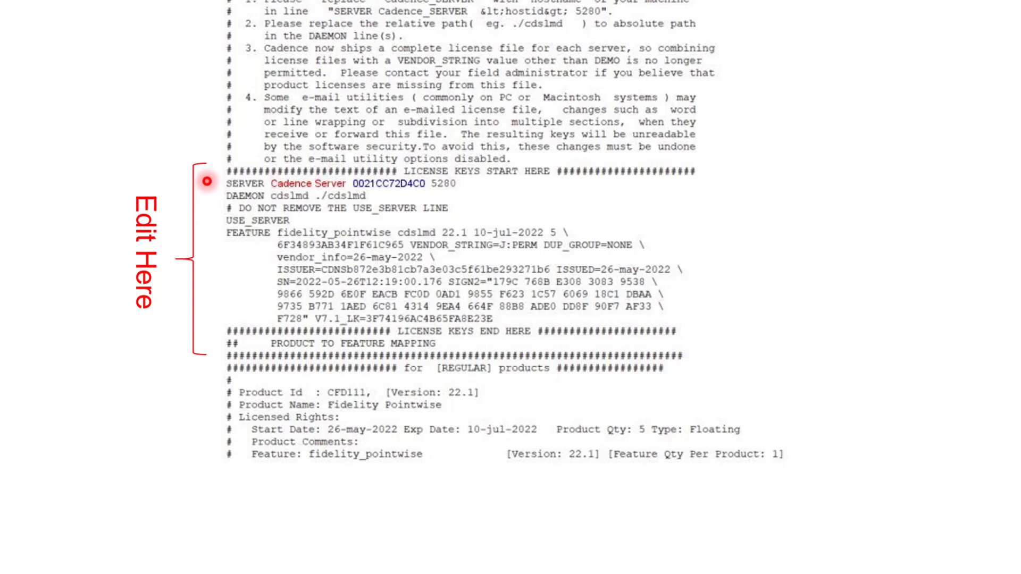
mouse_move(269, 194)
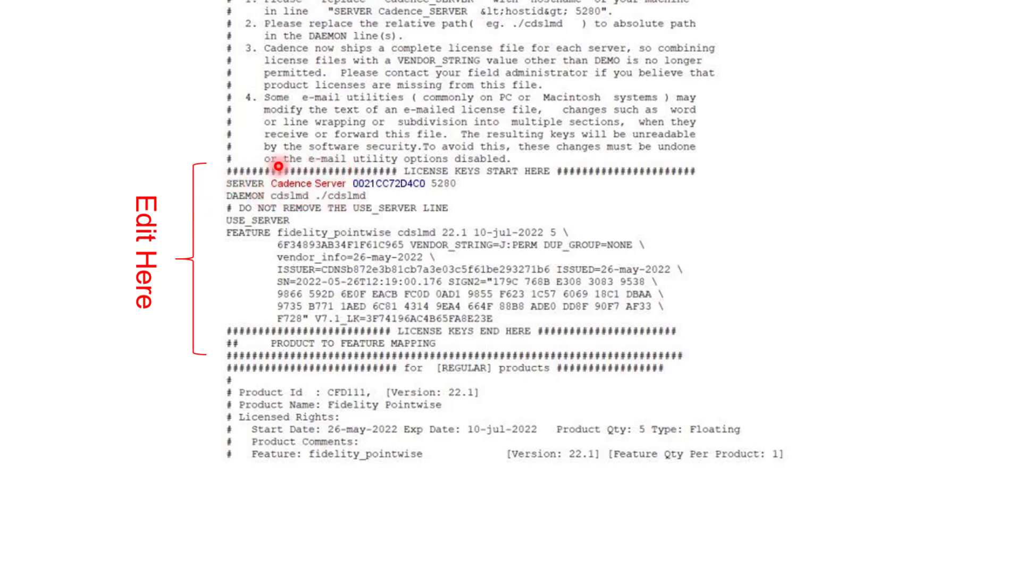
mouse_move(332, 210)
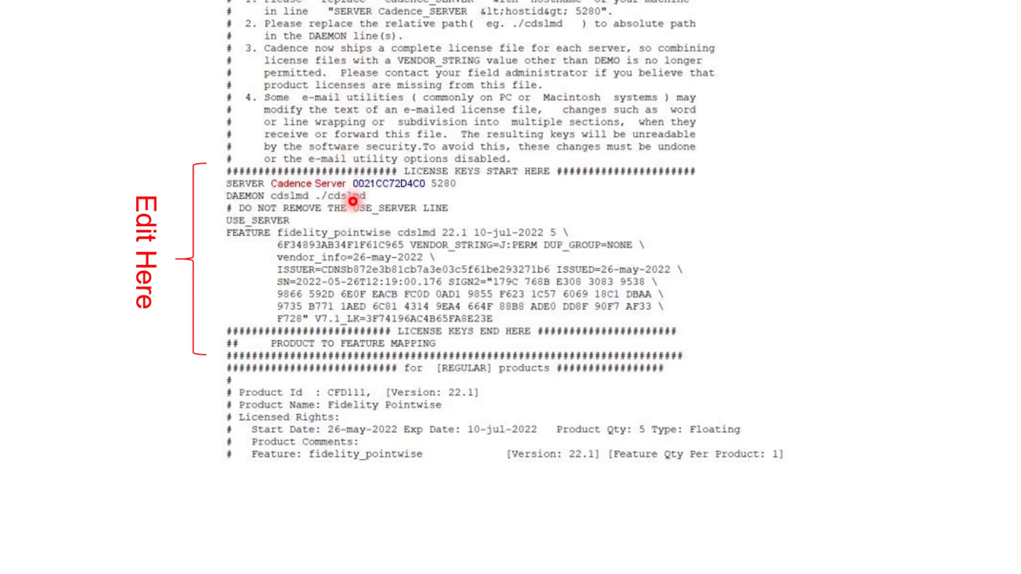
mouse_move(342, 173)
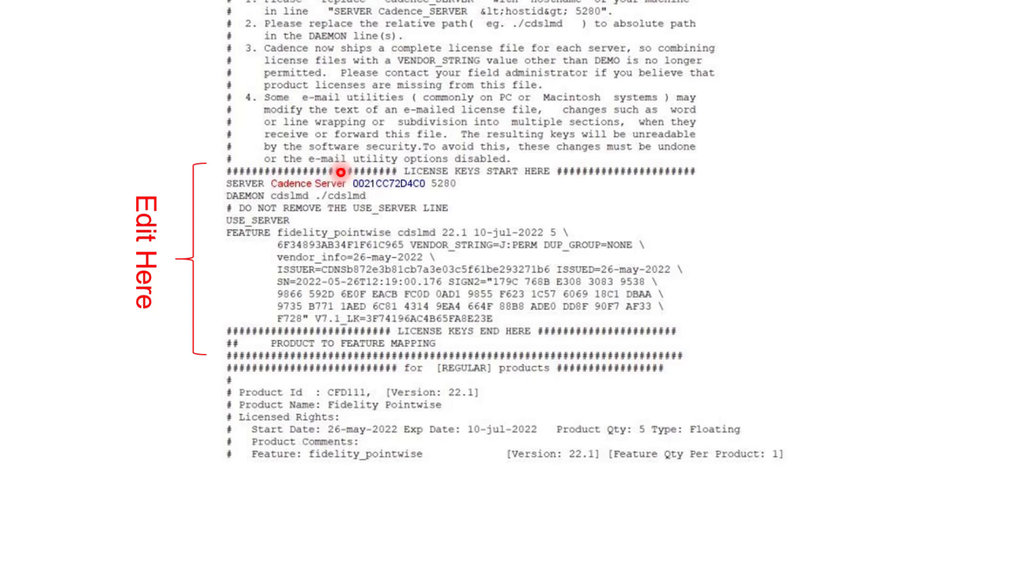
mouse_move(409, 199)
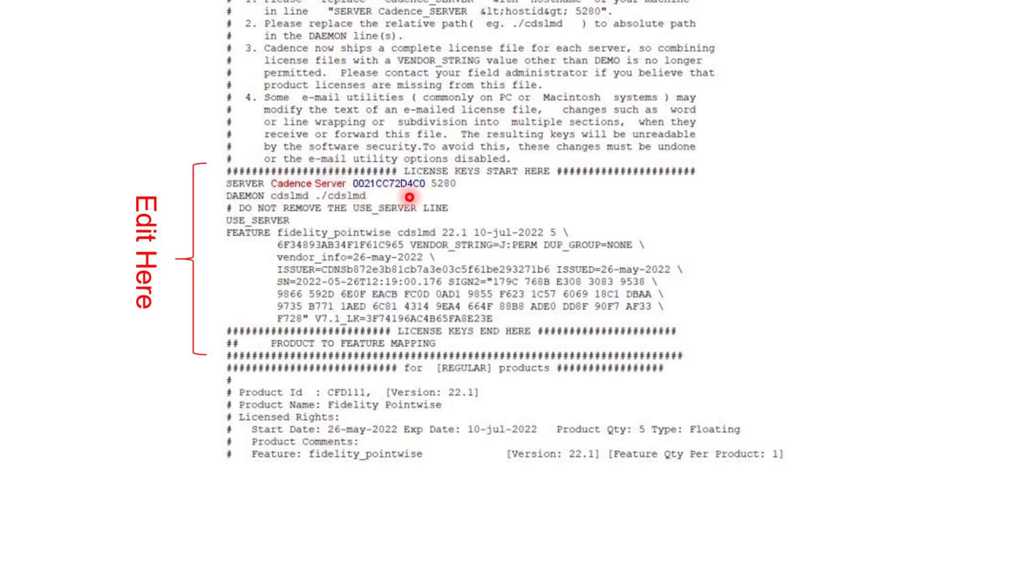
mouse_move(426, 208)
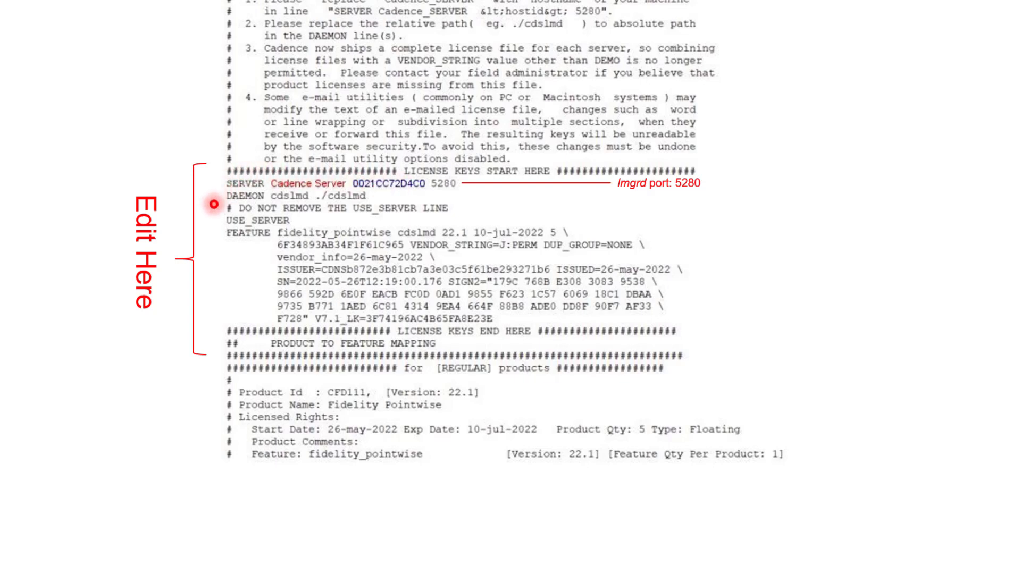
mouse_move(320, 212)
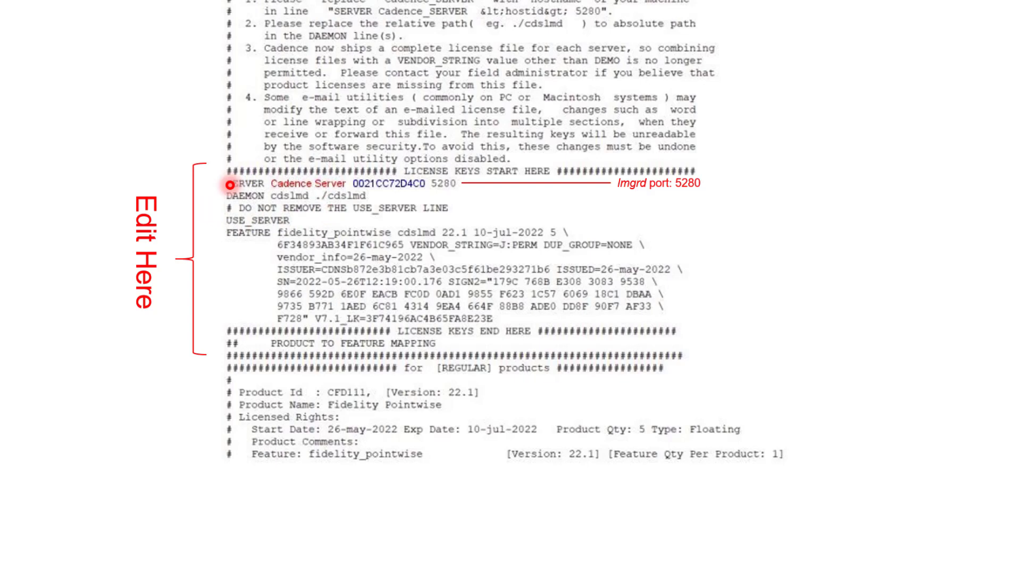
mouse_move(313, 214)
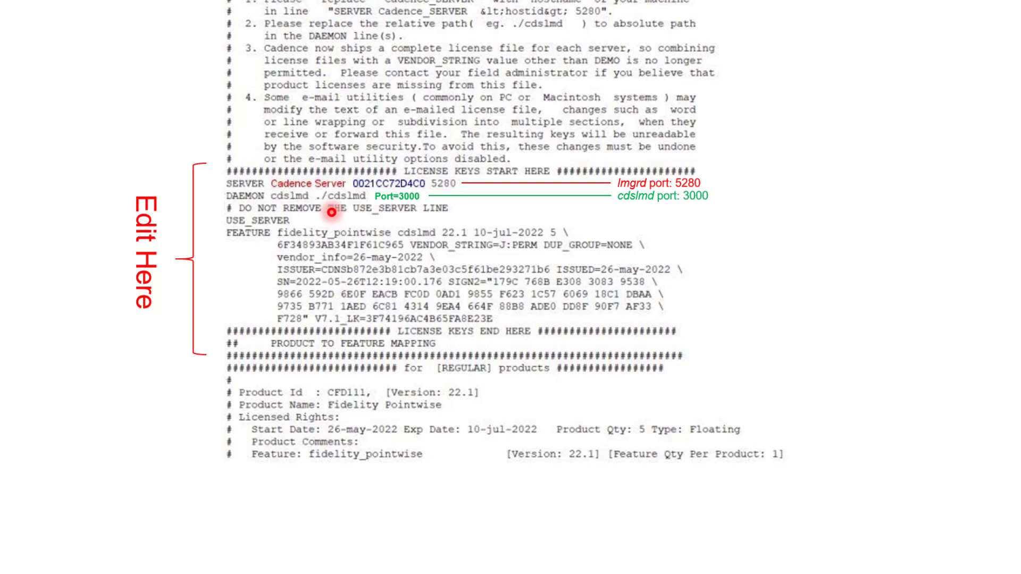
mouse_move(348, 218)
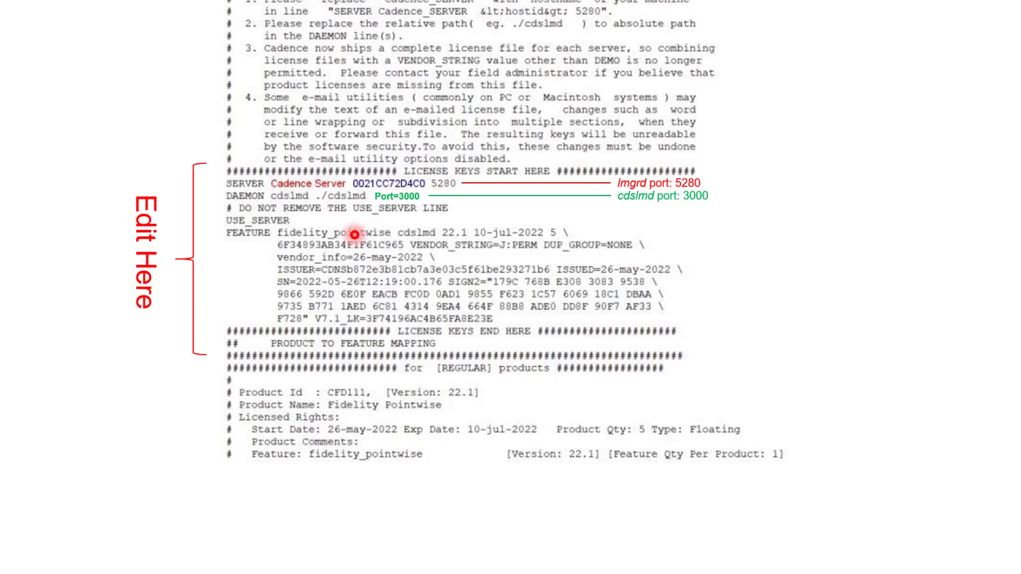
mouse_move(186, 392)
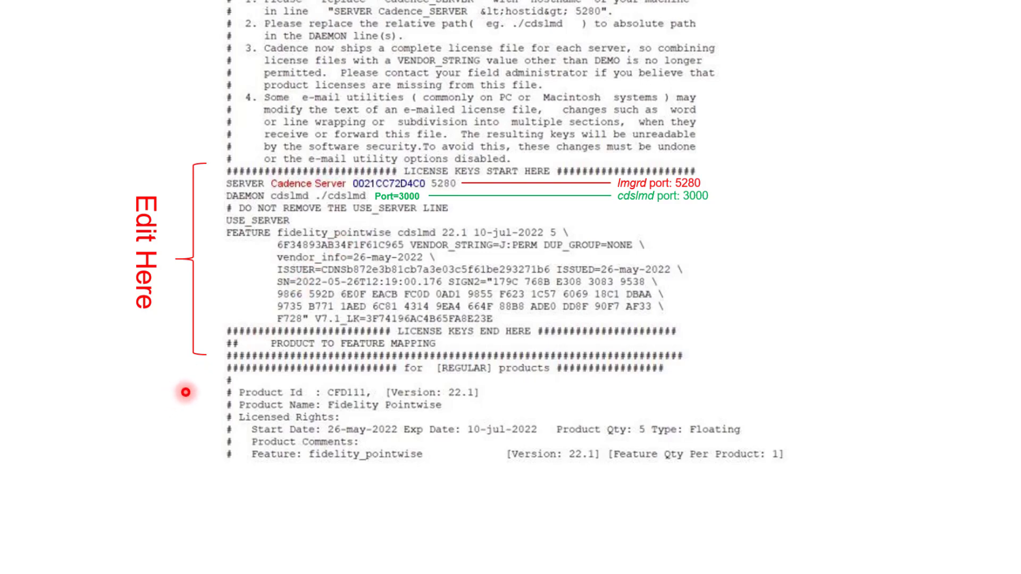